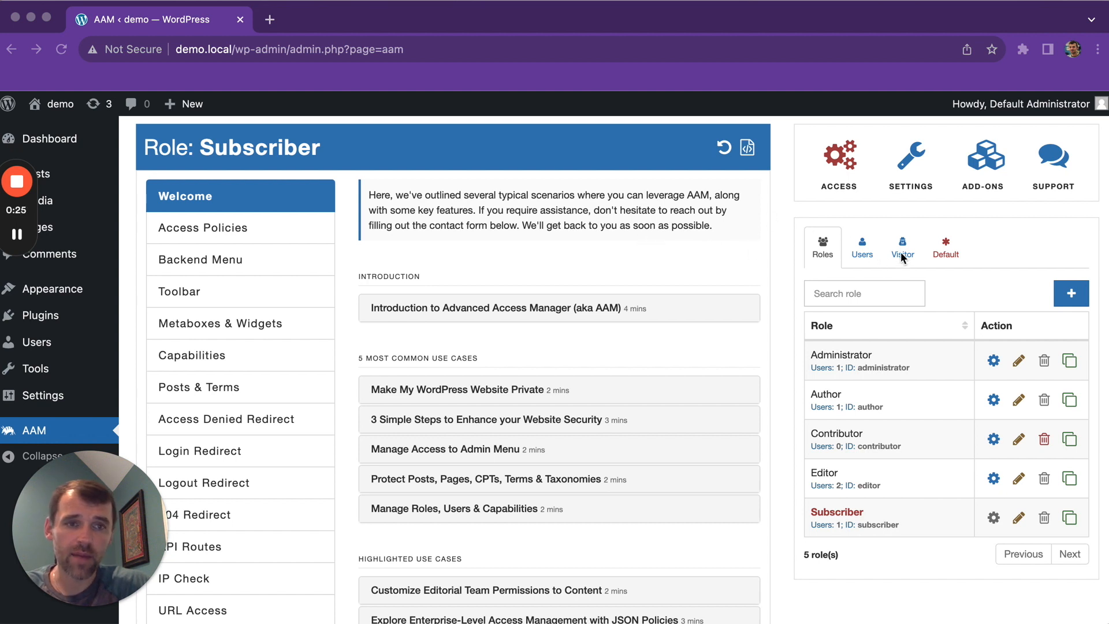
# Step: Switch AAM to managing access for Visitor (Anonymous) users instead of the Subscriber role
pyautogui.click(902, 247)
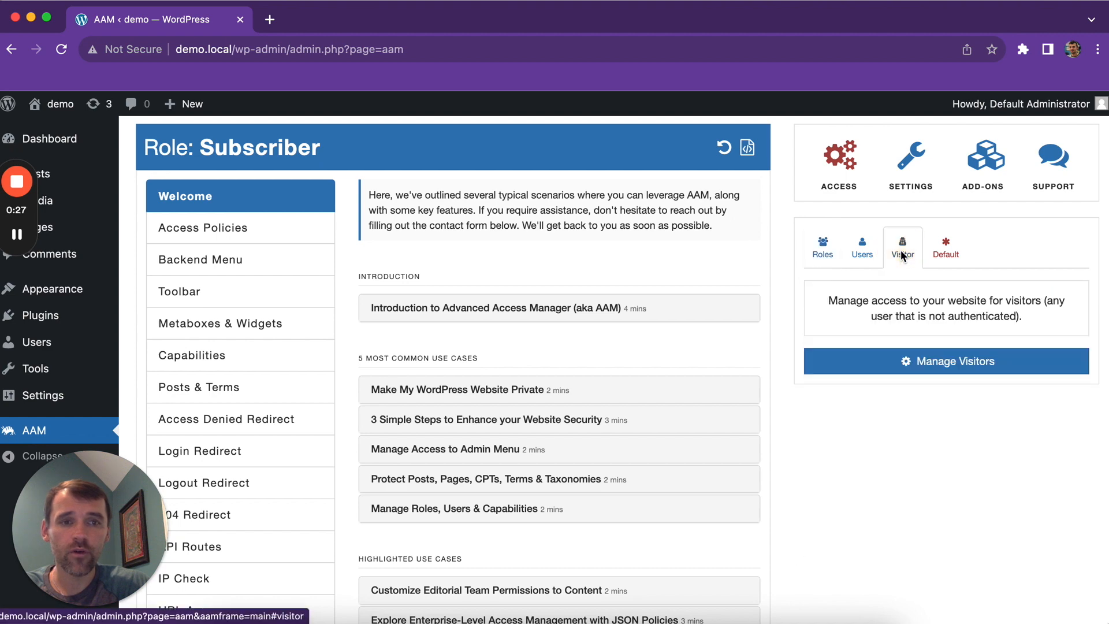
pyautogui.click(902, 247)
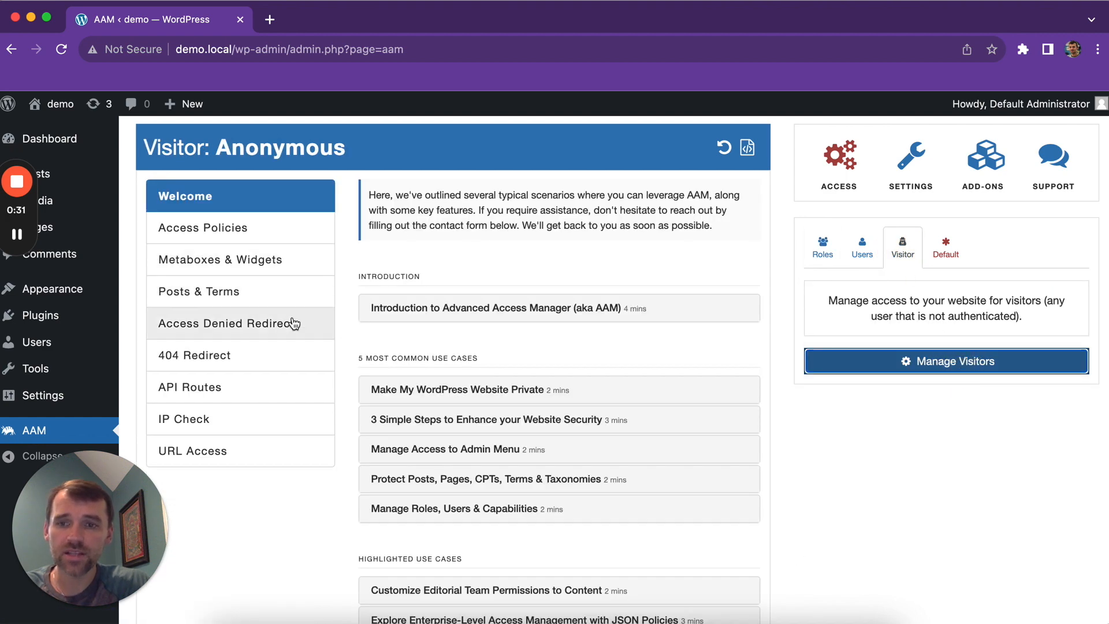
pyautogui.moveTo(235, 457)
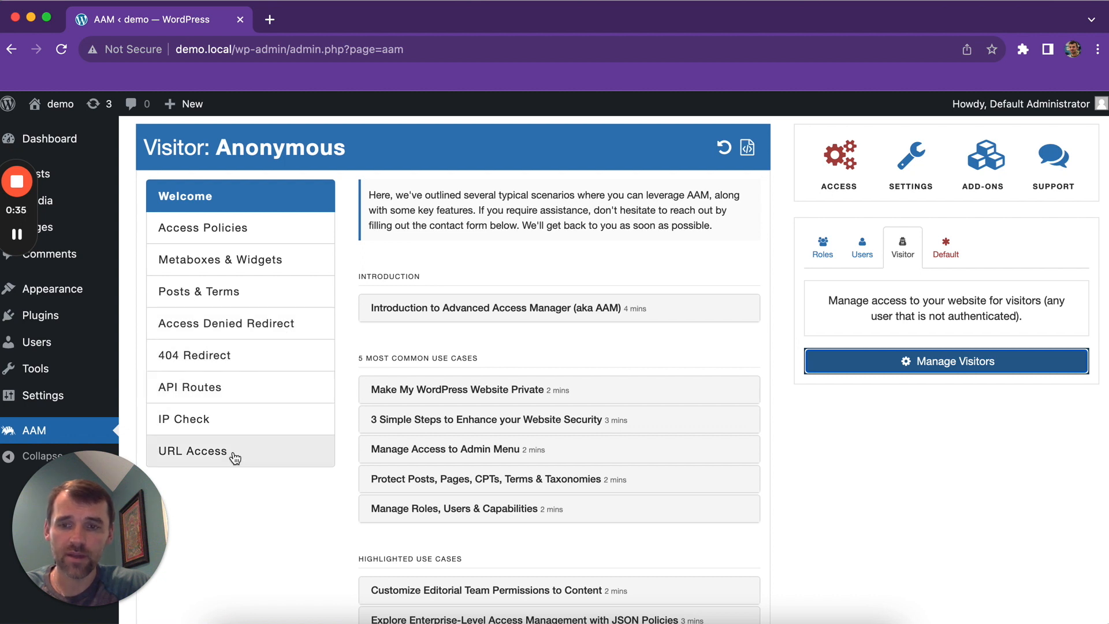
# Step: Draft a visitor URL Access rule for * with 'Redirect to the login page' selected
pyautogui.click(193, 450)
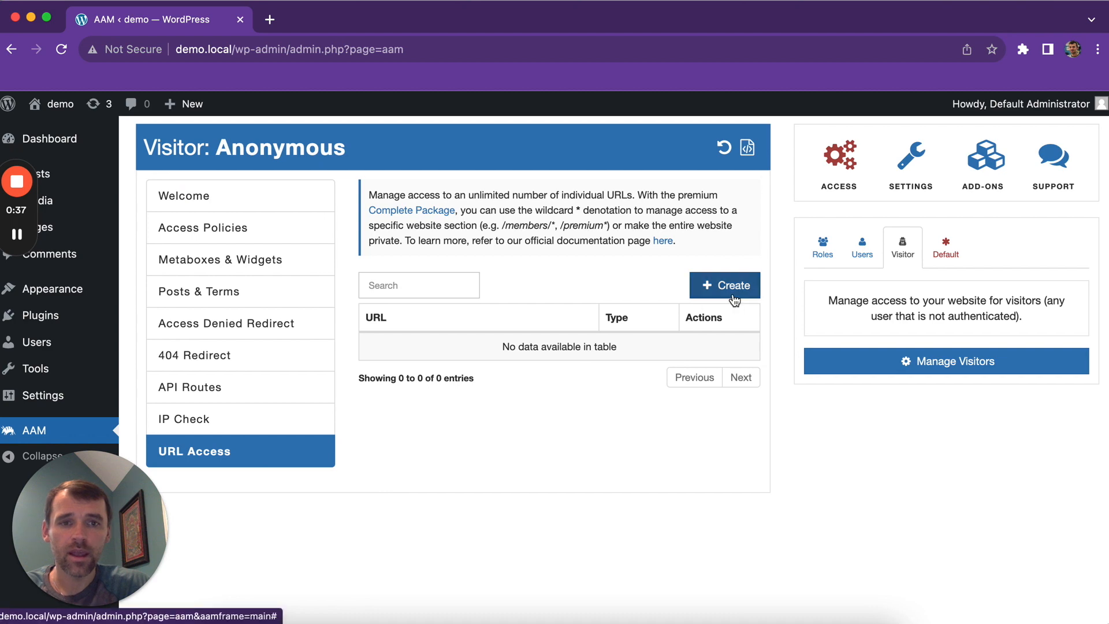
pyautogui.click(724, 285)
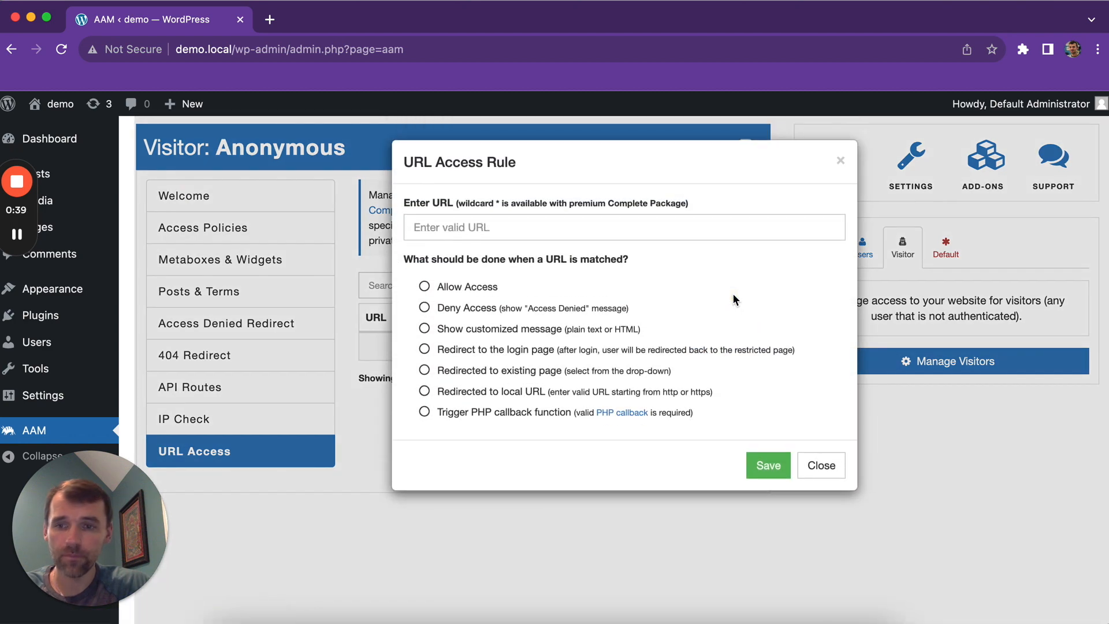
pyautogui.click(622, 228)
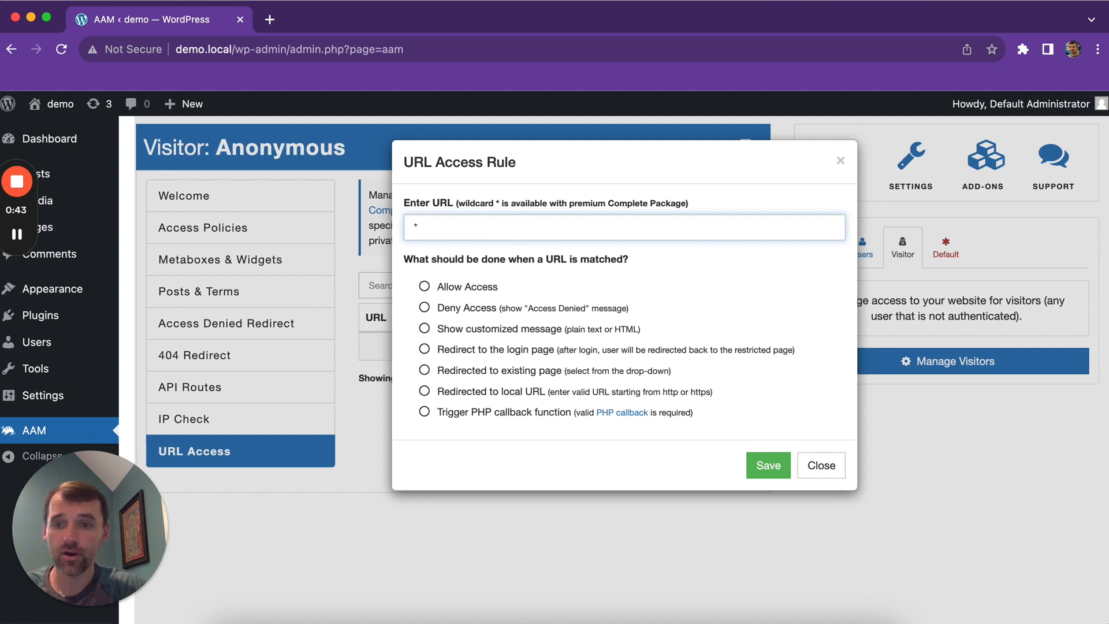
pyautogui.moveTo(486, 304)
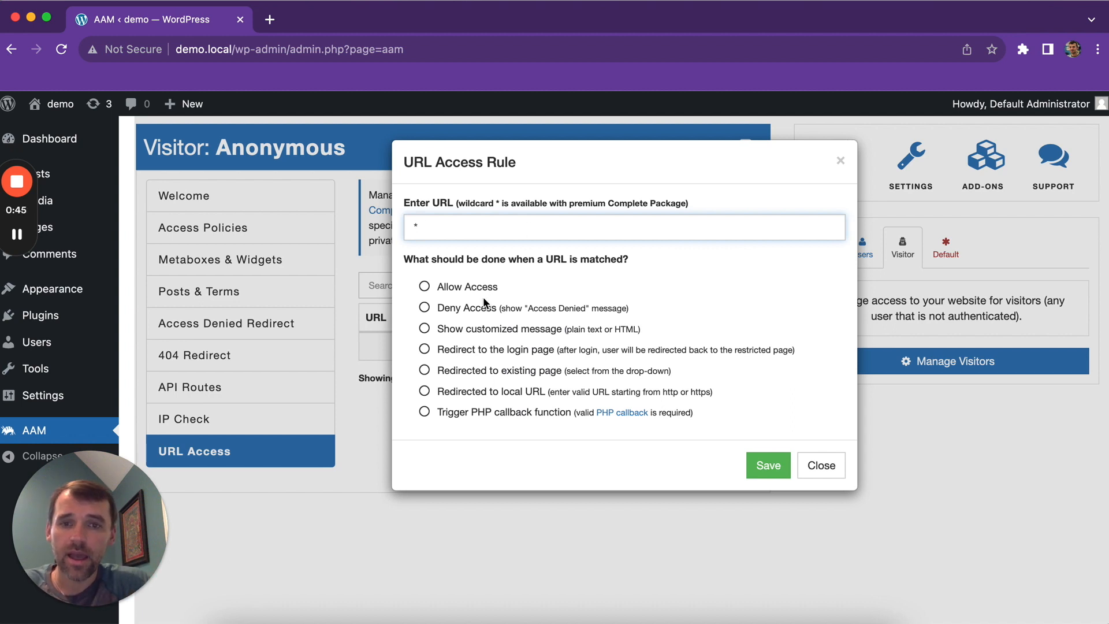
pyautogui.click(424, 349)
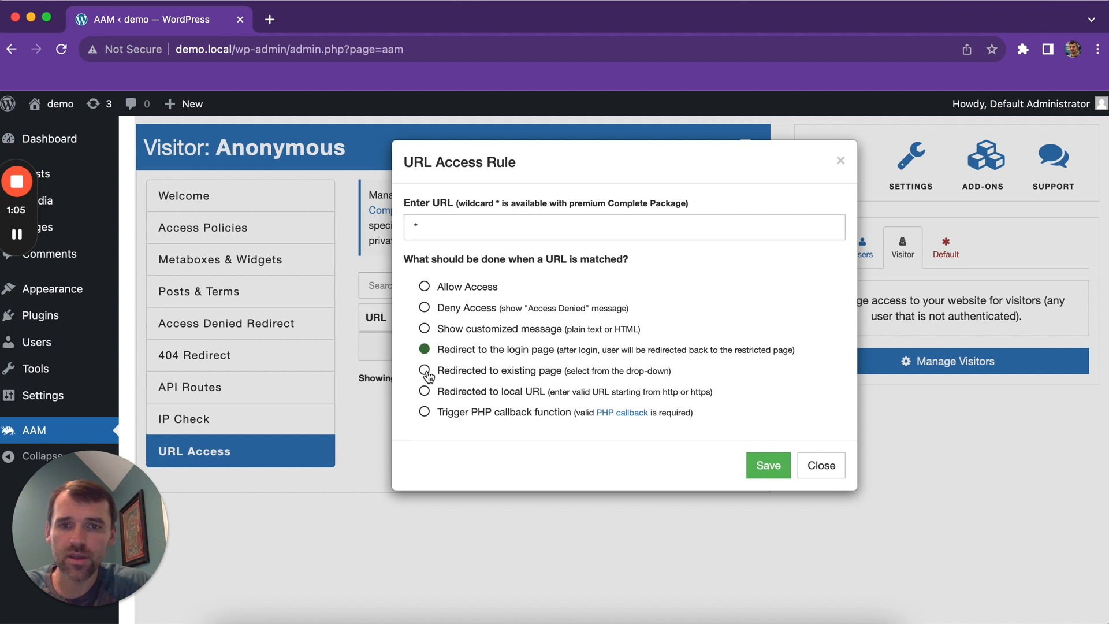
# Step: Review the existing-page and local-URL redirect options, then save the * rule redirecting to login
pyautogui.click(424, 371)
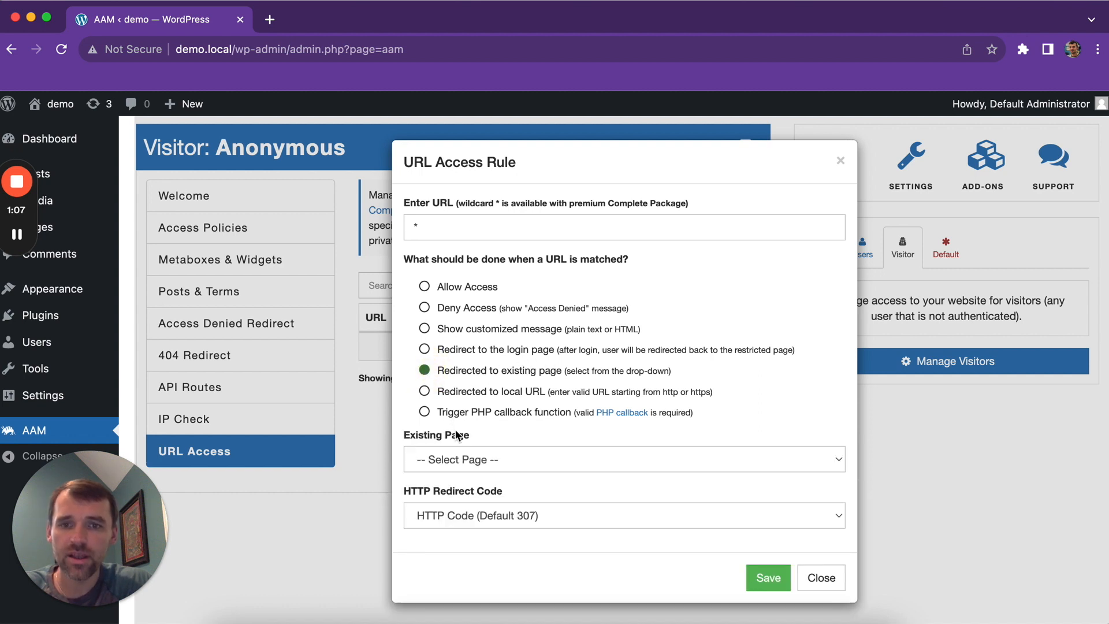
pyautogui.click(622, 458)
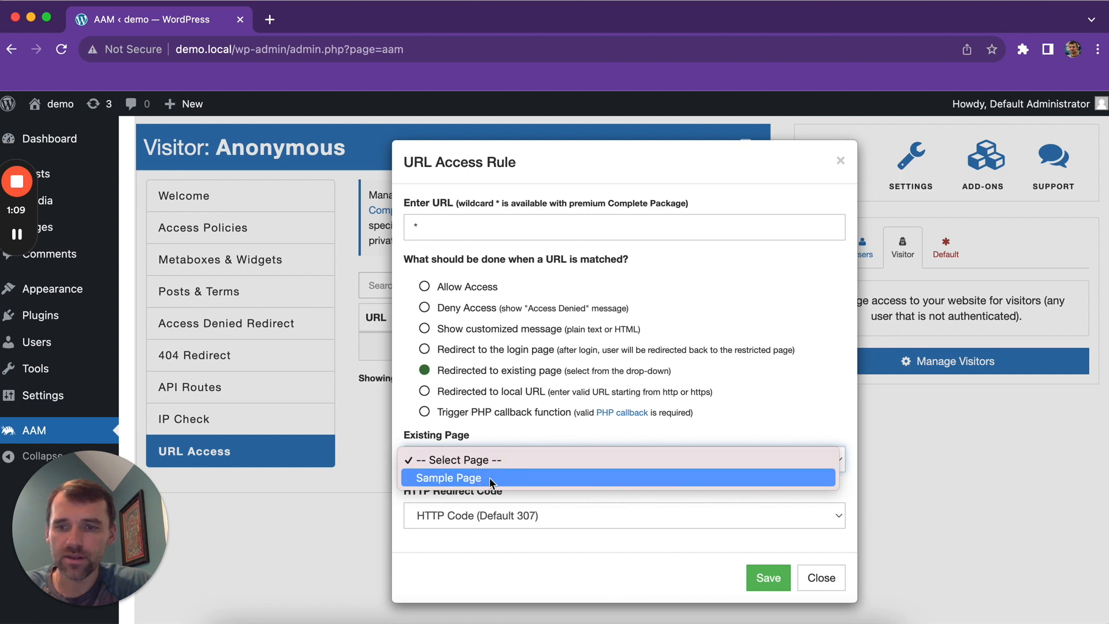
pyautogui.moveTo(541, 474)
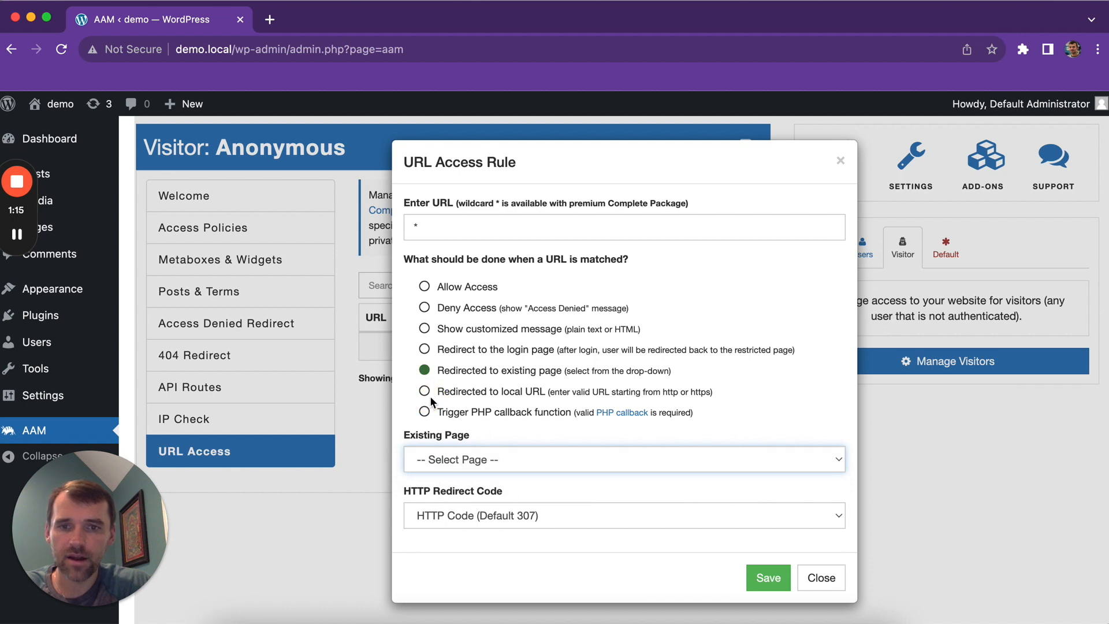
pyautogui.click(424, 391)
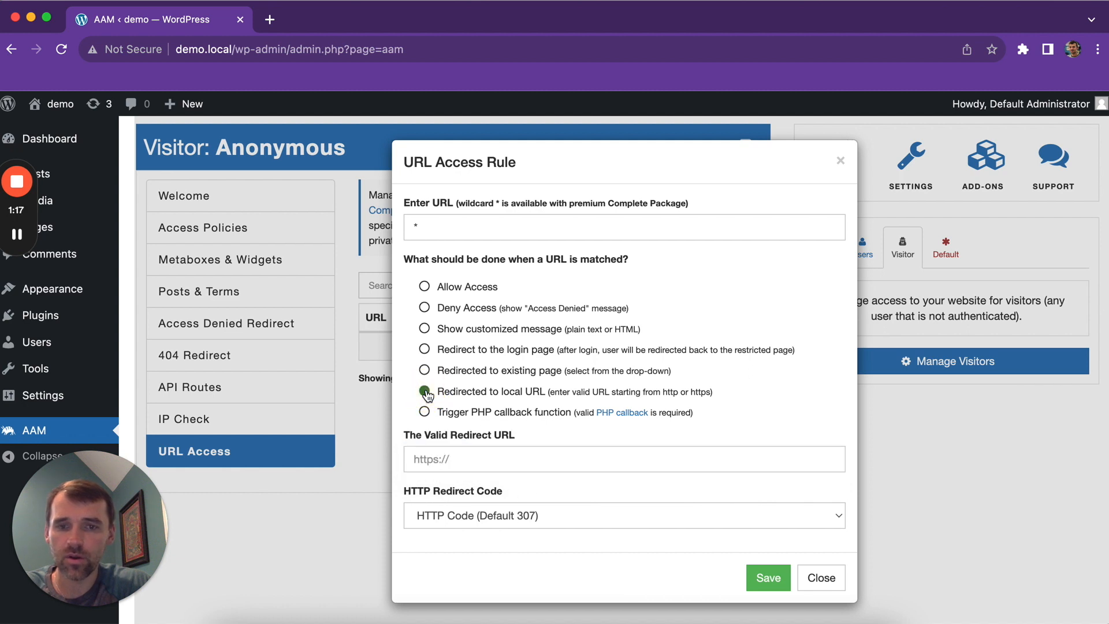
pyautogui.click(424, 391)
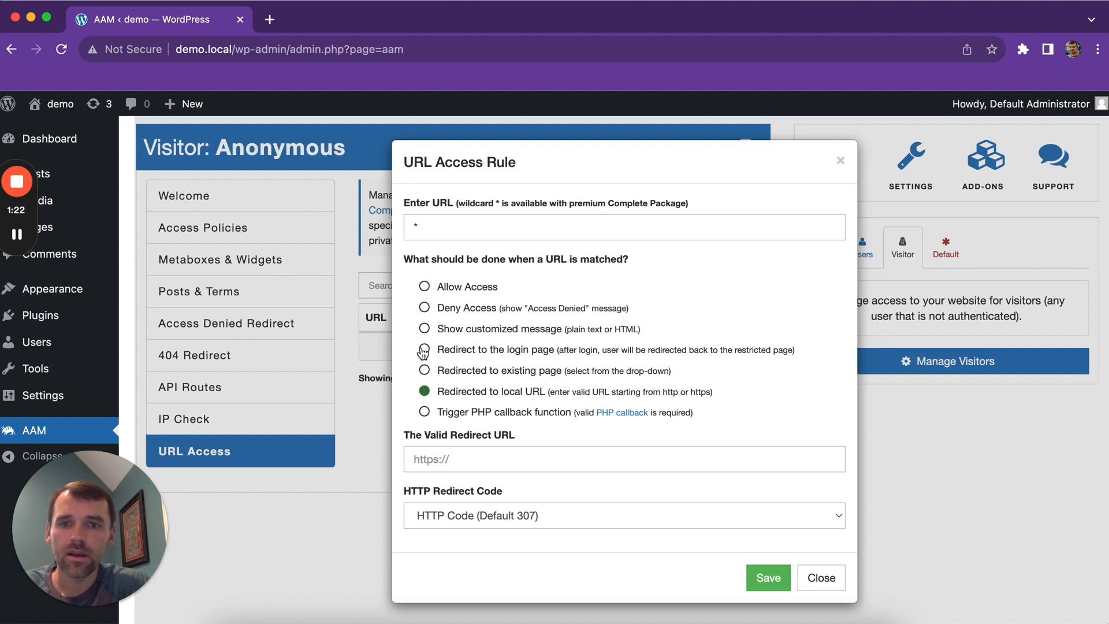
pyautogui.click(767, 577)
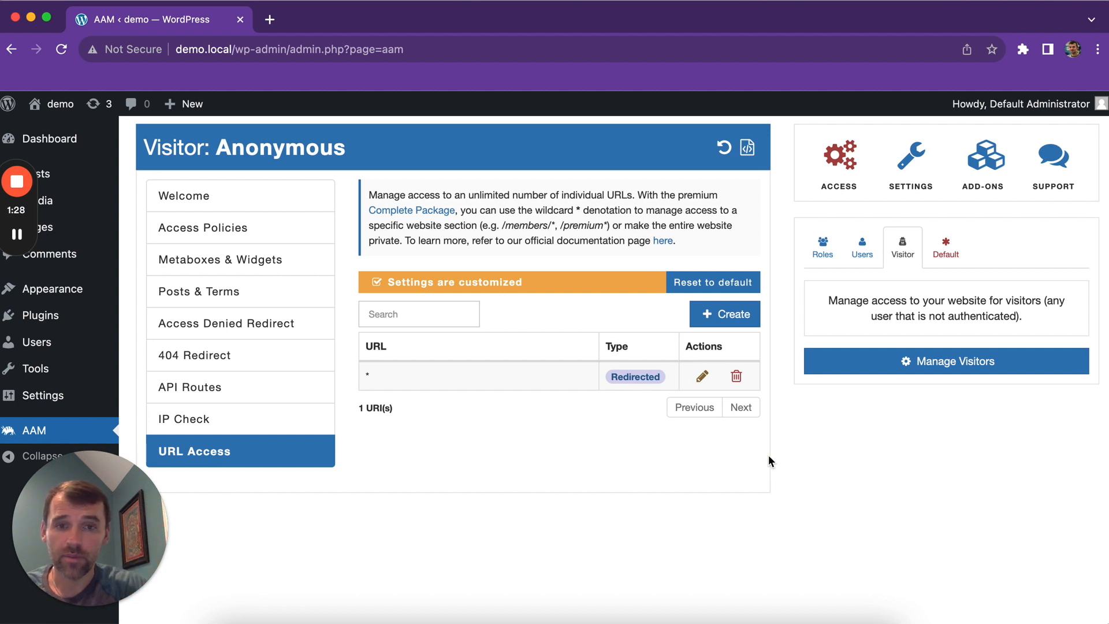
pyautogui.moveTo(806, 396)
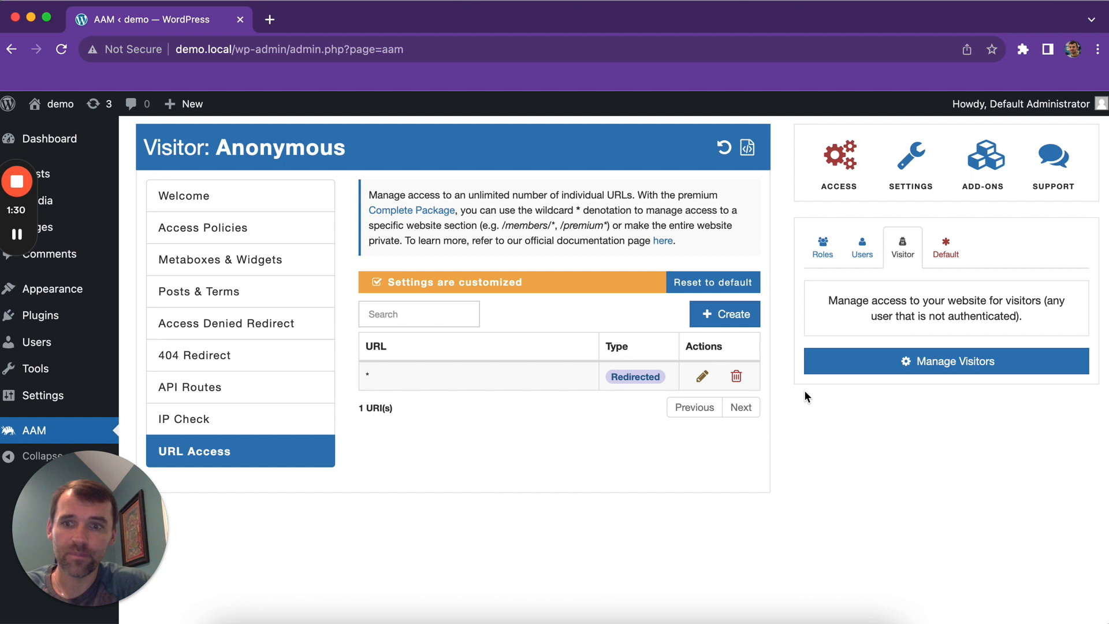
pyautogui.moveTo(592, 414)
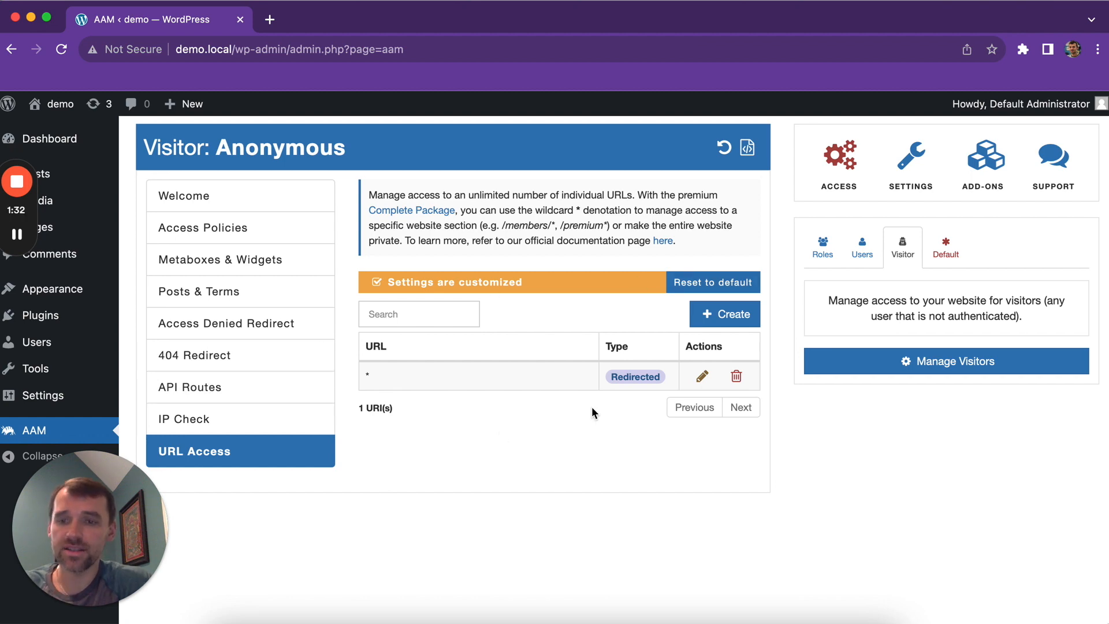
# Step: Add and save a second visitor rule allowing access to /wp-login.php
pyautogui.click(725, 314)
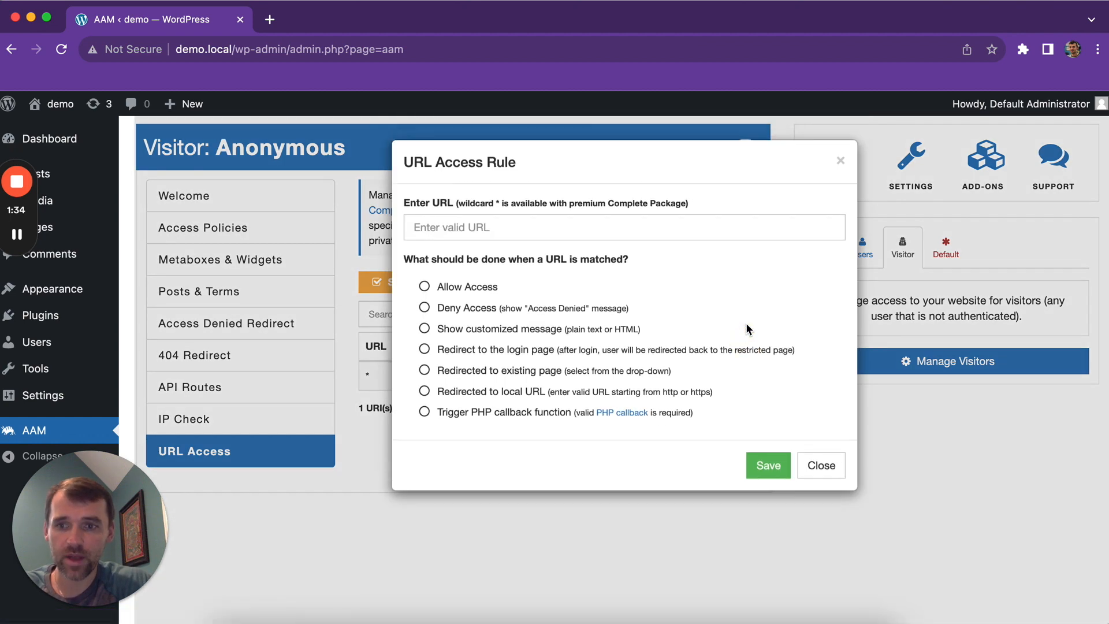
pyautogui.write('/')
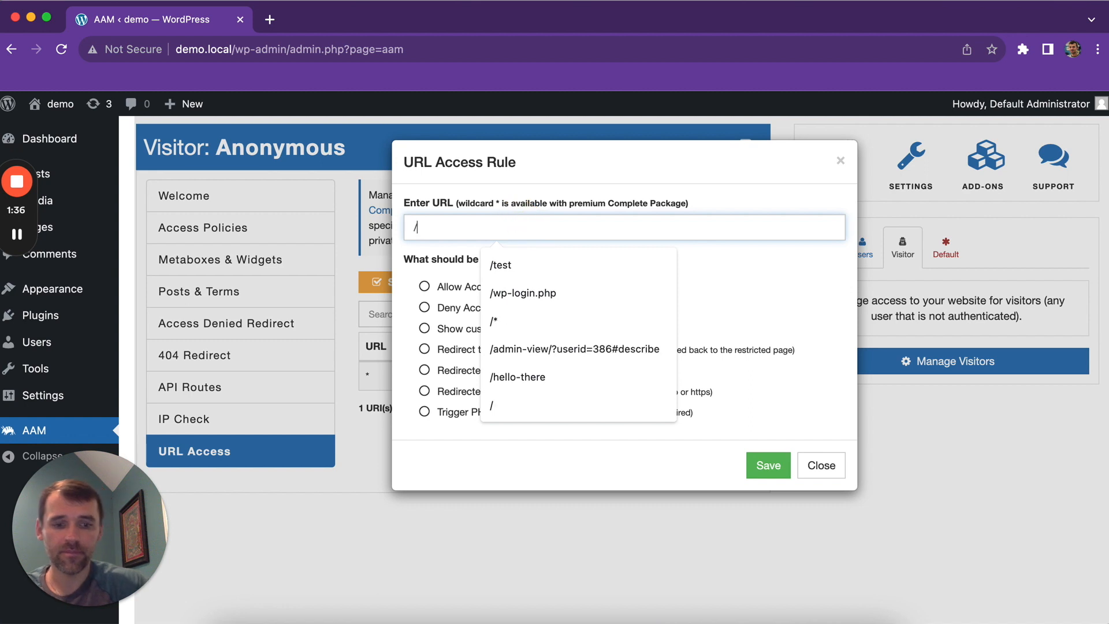
pyautogui.click(522, 292)
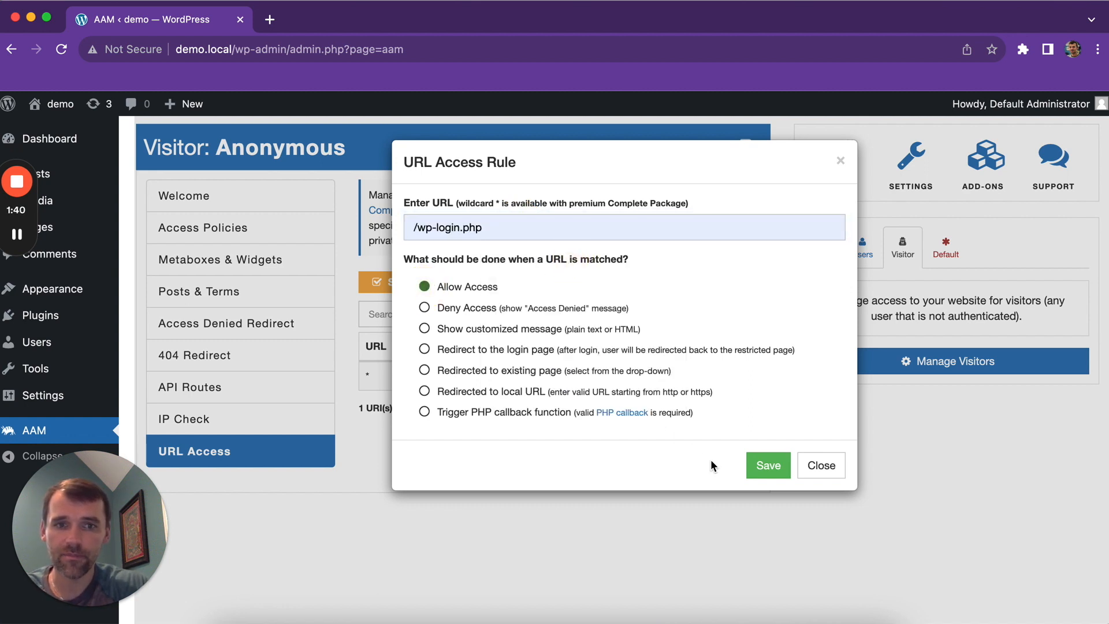
pyautogui.click(767, 466)
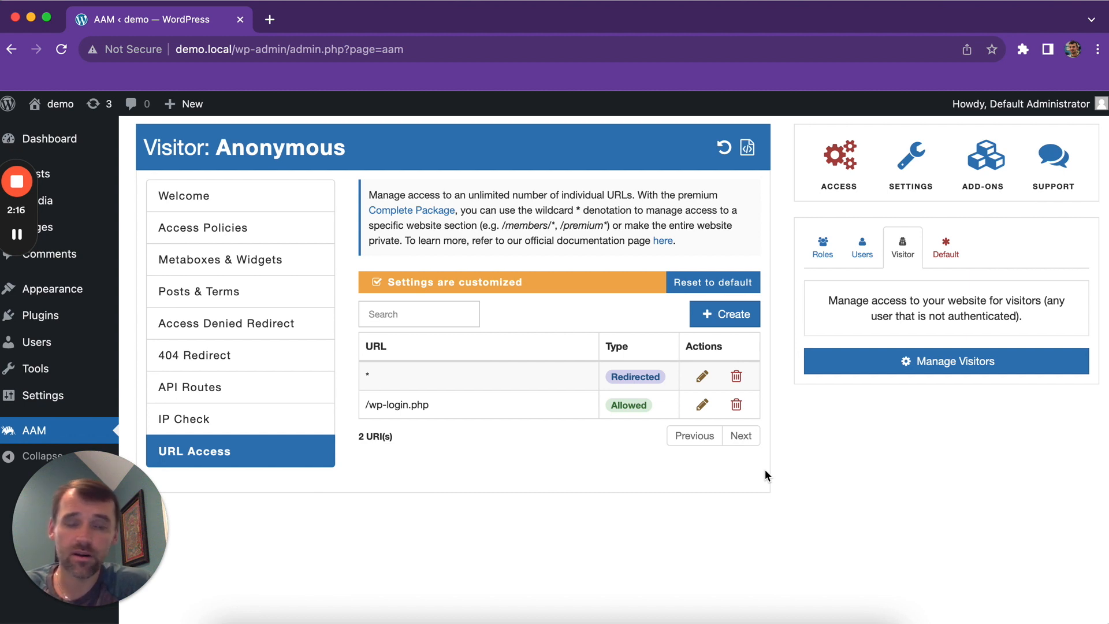
pyautogui.moveTo(240, 204)
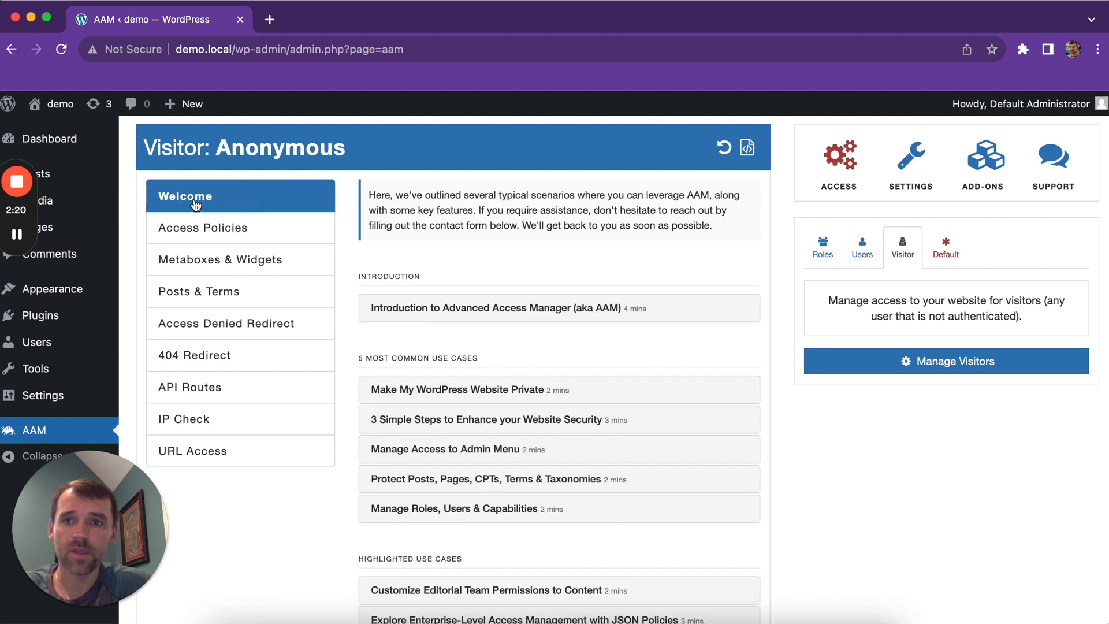
# Step: Scroll down the visitor Welcome page listing use-case tutorials
pyautogui.scroll(-3)
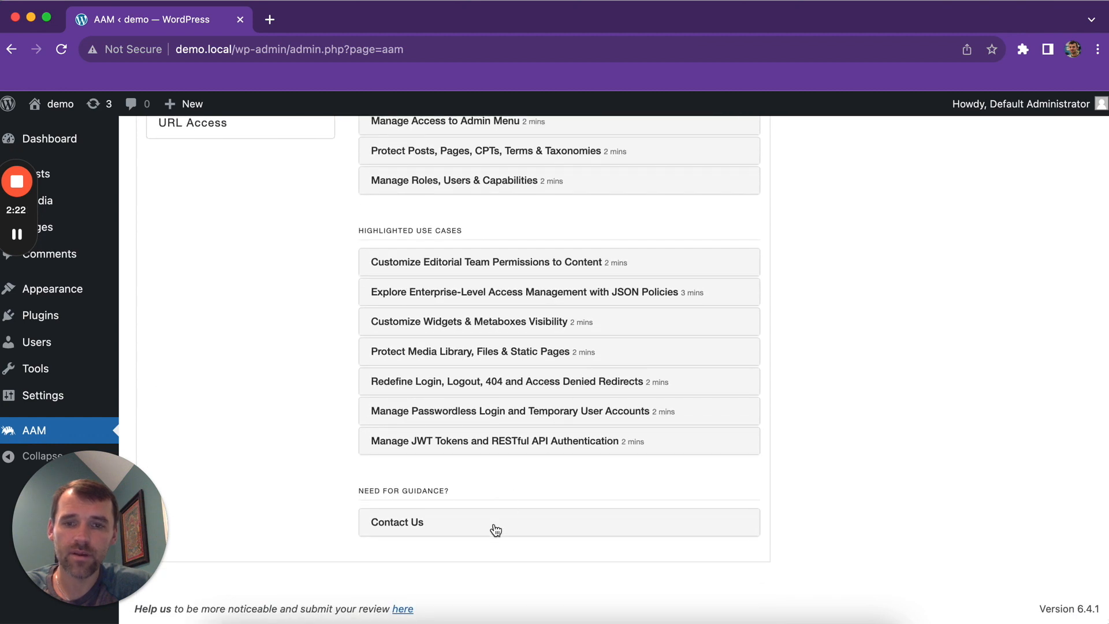